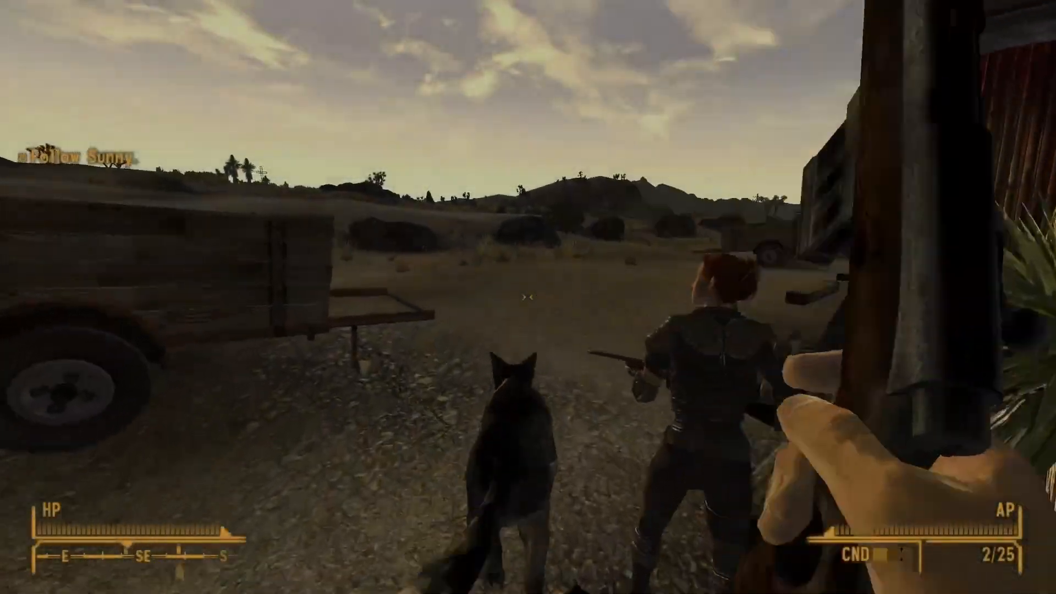
mouse_move(528, 297)
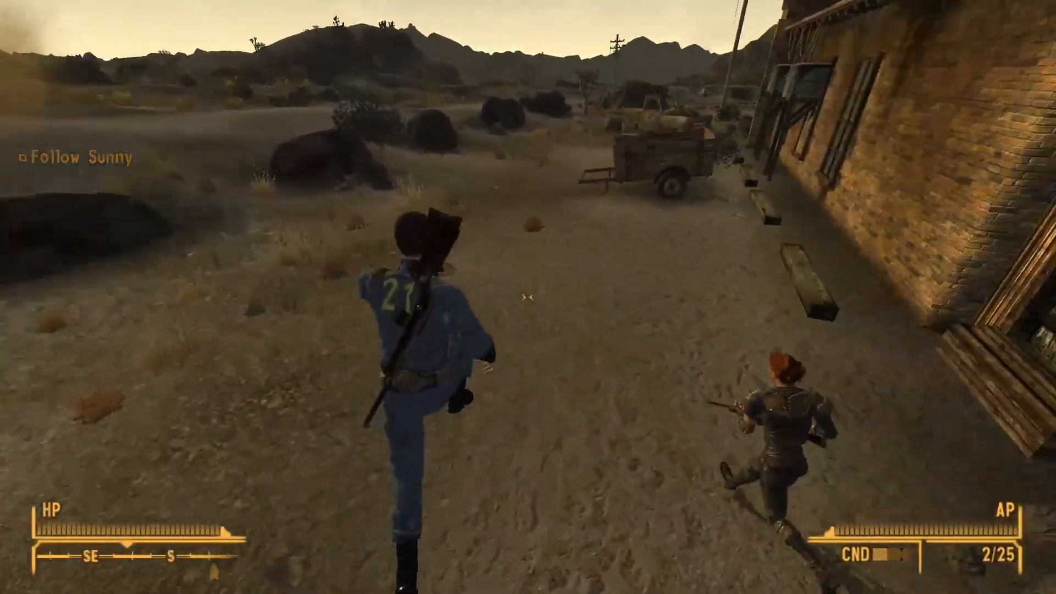
mouse_move(529, 297)
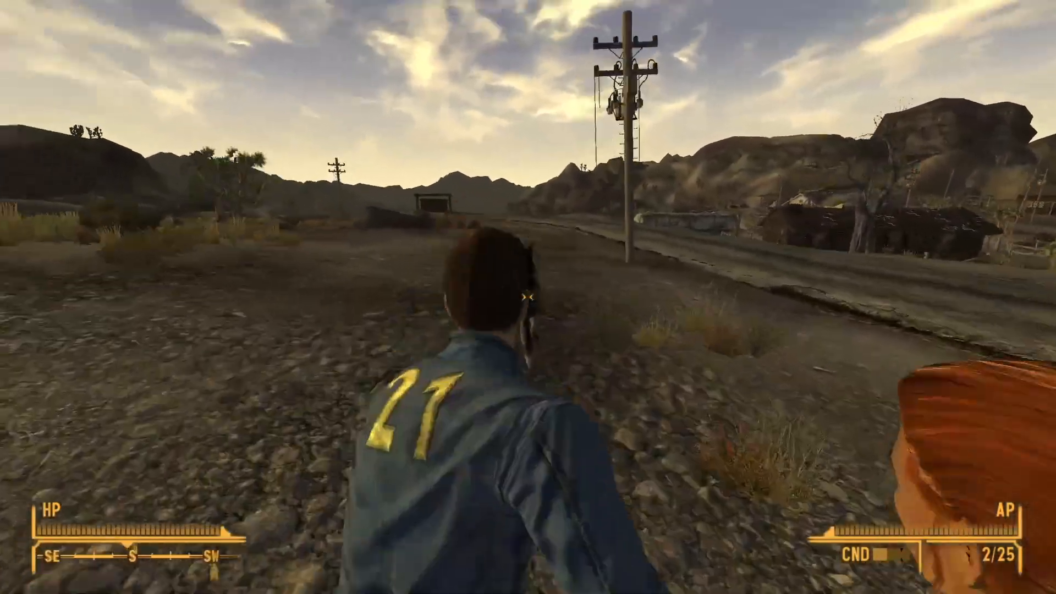
- Run forward along the dirt road after Sunny, past the brick building with the dog
key("w")
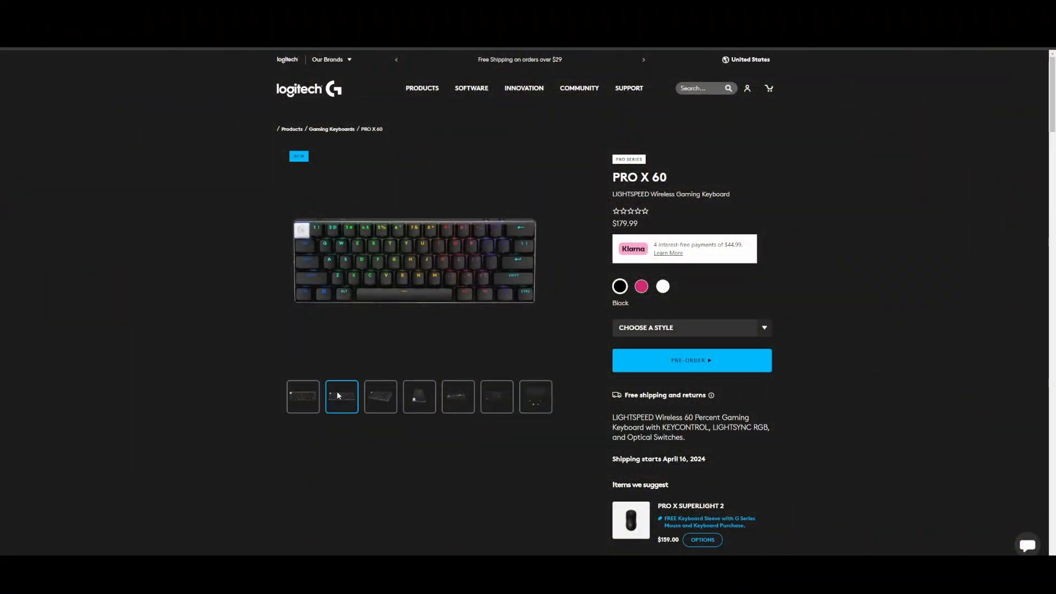
- Browse the PRO X 60 gallery photos, including the carrying case and cable picture
left_click(381, 396)
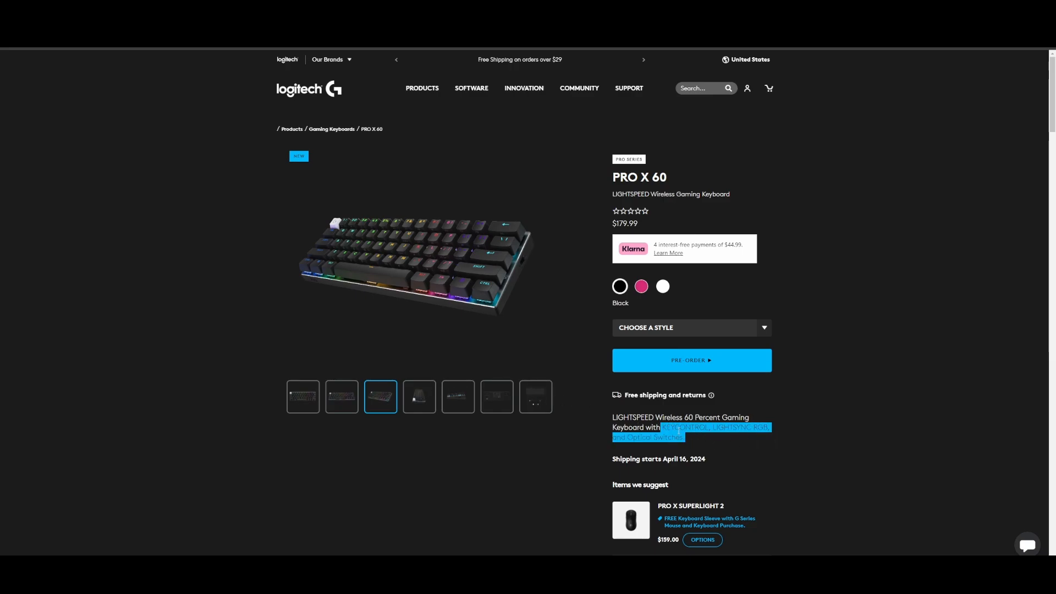
left_click(700, 440)
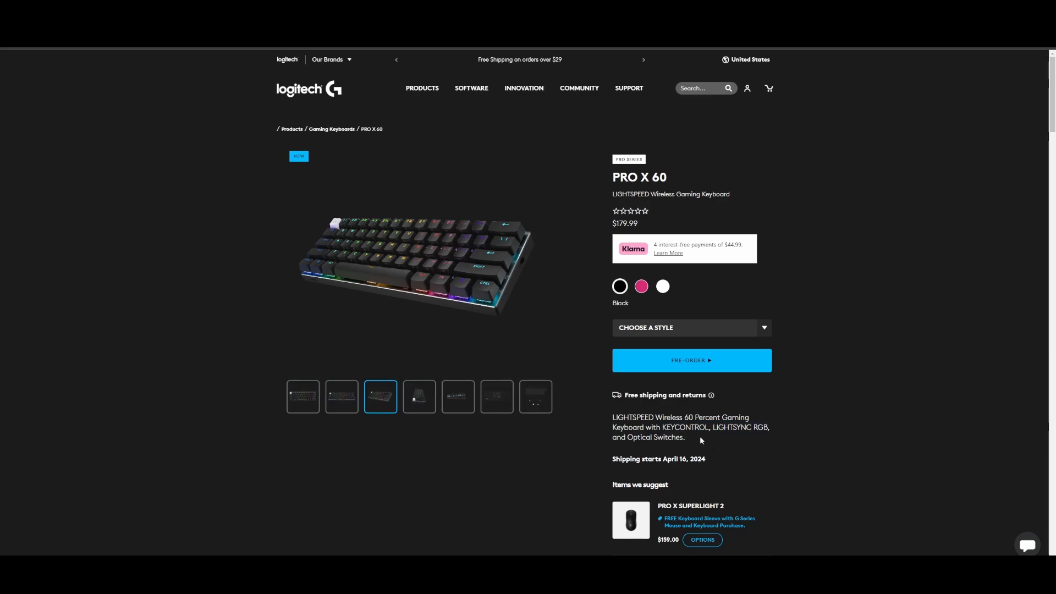
left_click(535, 396)
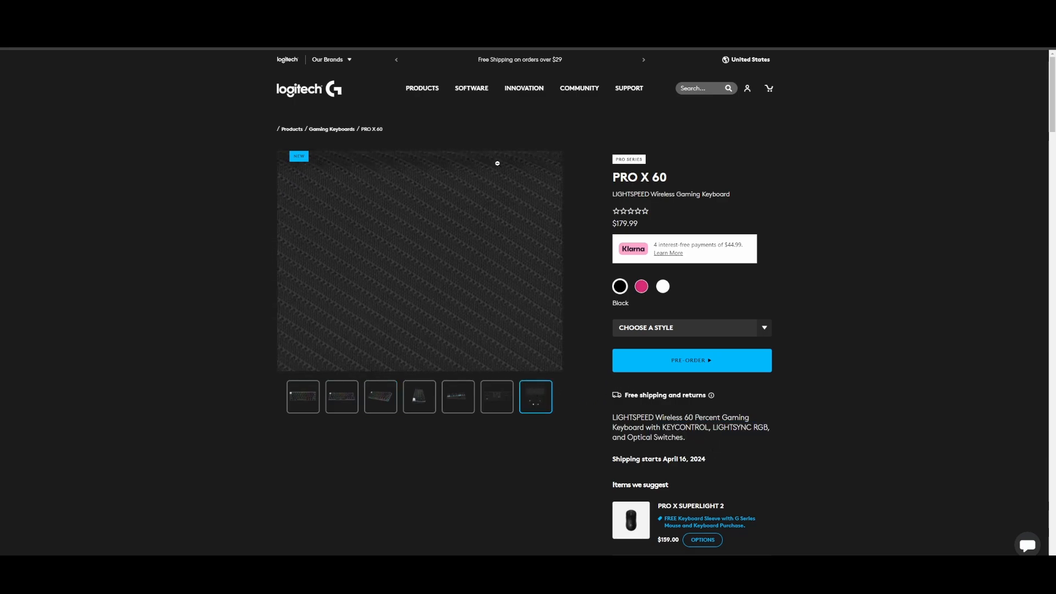
left_click(534, 396)
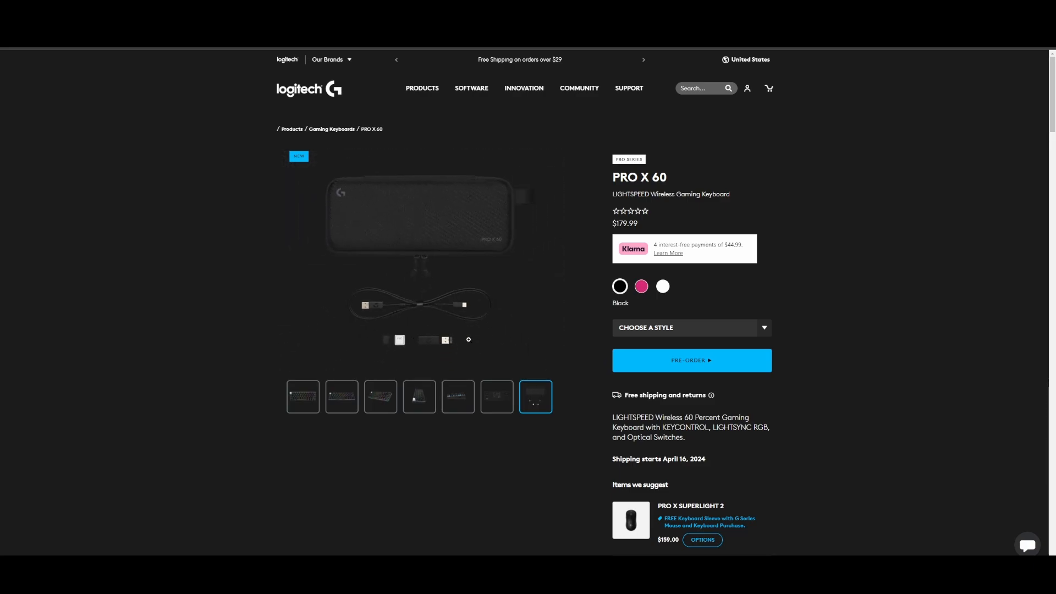
left_click(457, 396)
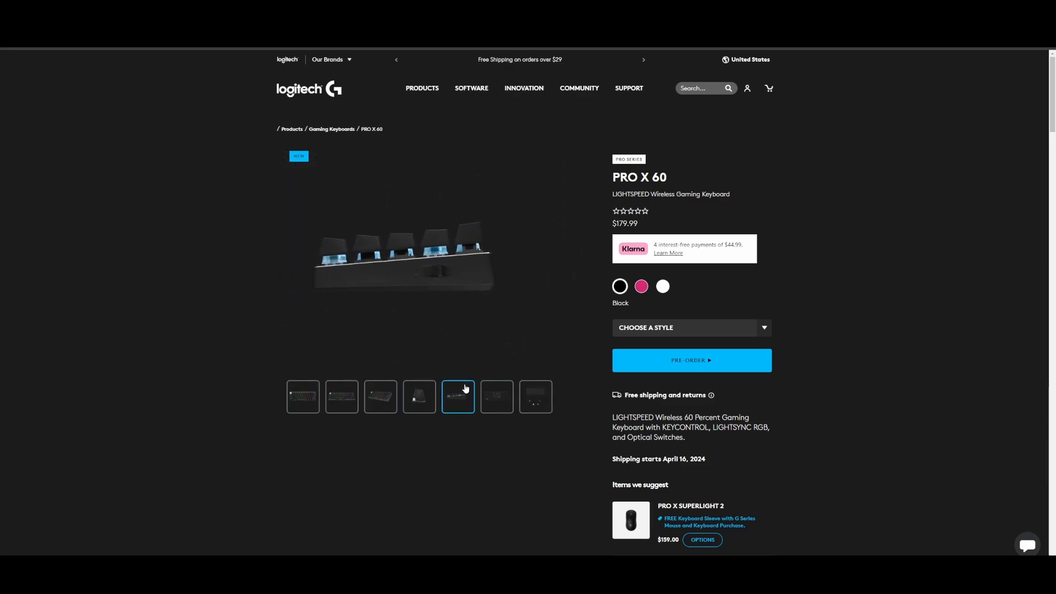
left_click(420, 396)
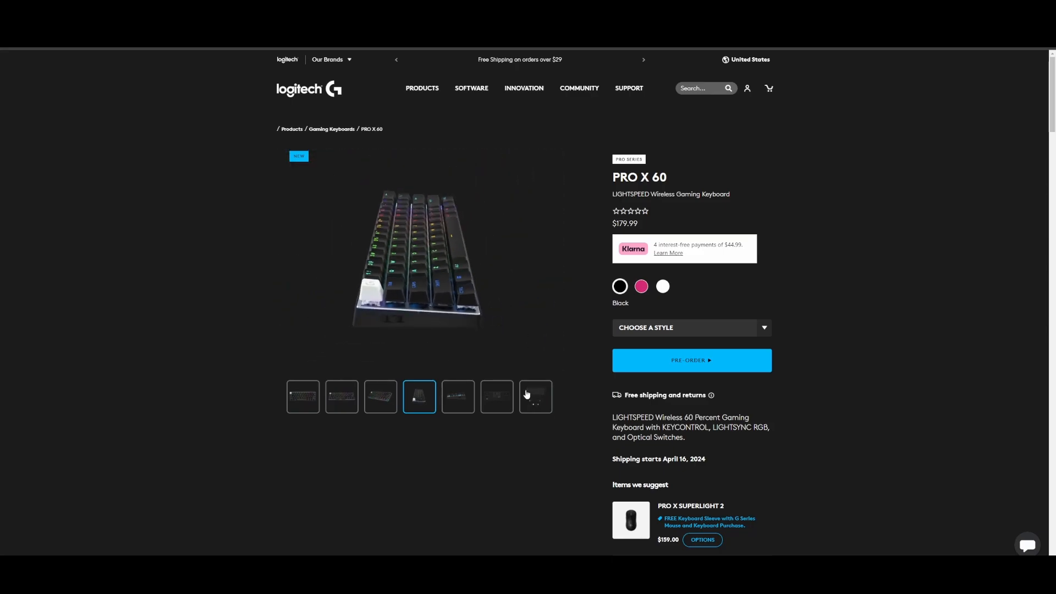
- Scroll down through the PRO X 60 feature sections
scroll("down", 3)
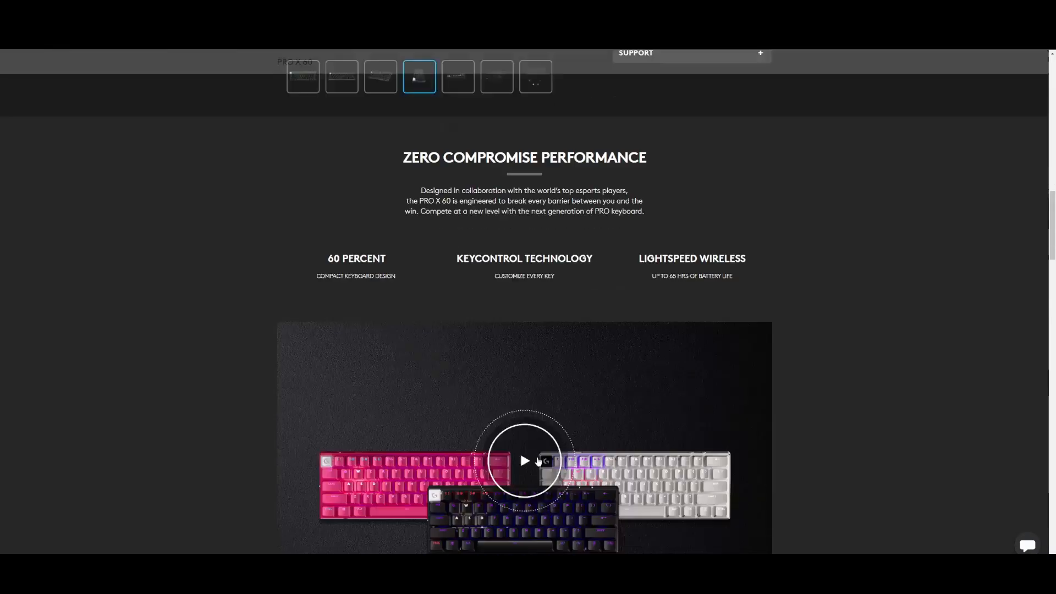
scroll("down", 3)
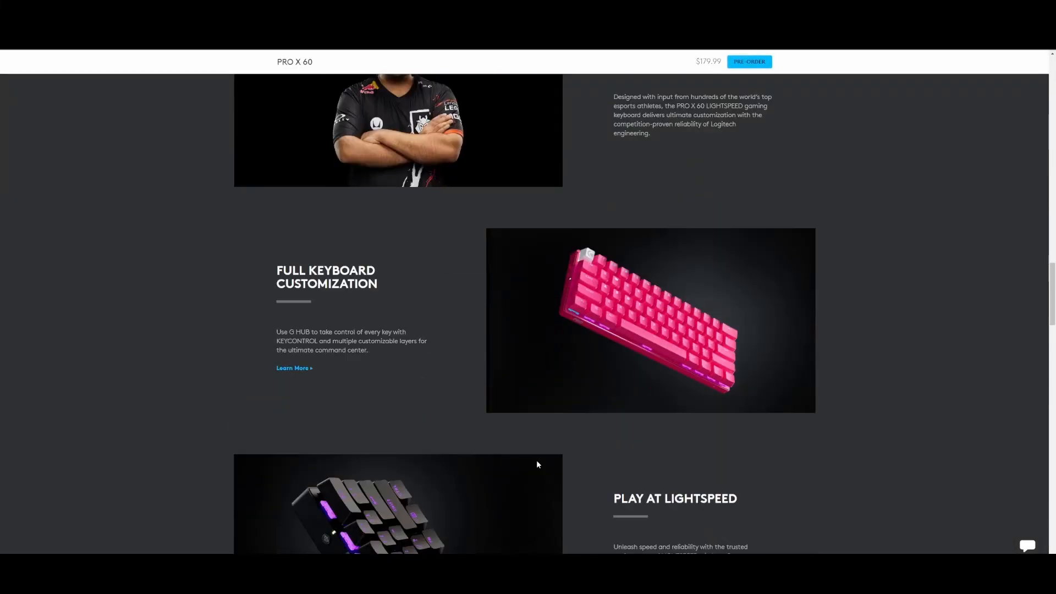
scroll("down", 3)
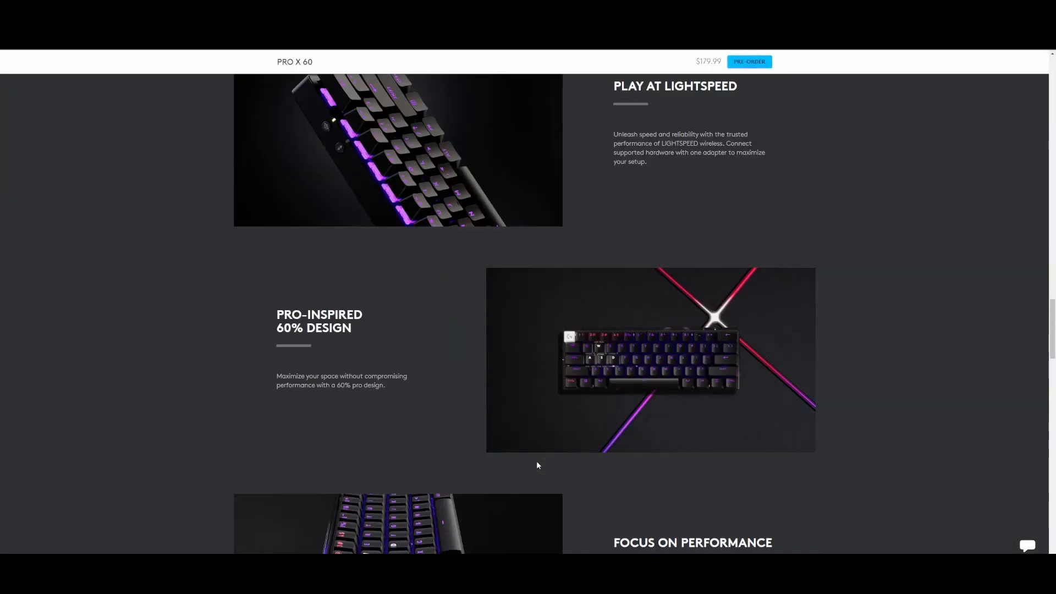
scroll("down", 3)
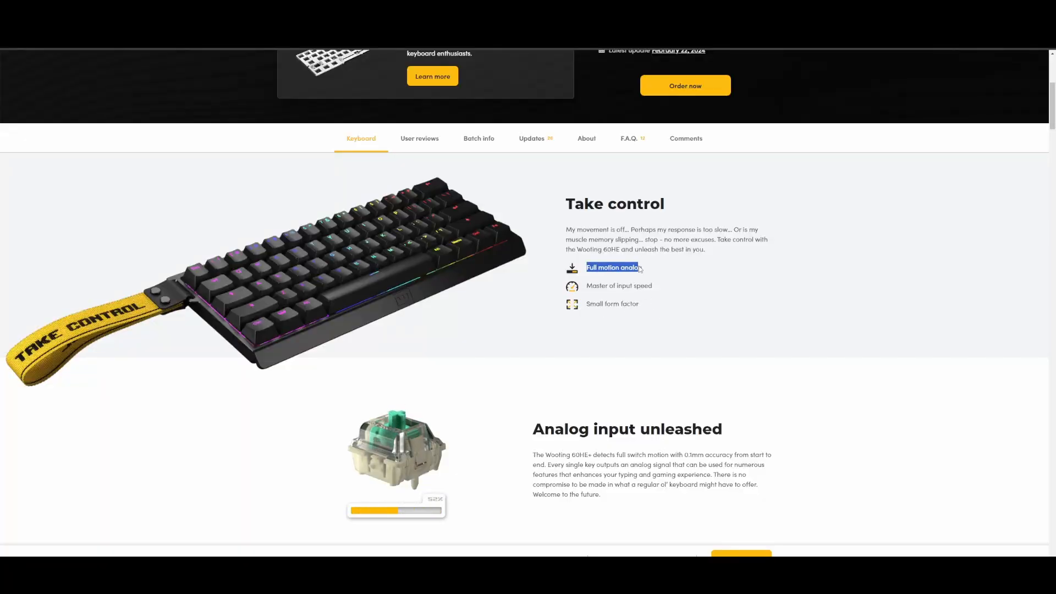
- Scroll past Take control and Analog input unleashed to the Actuation point and Rapid trigger cards
scroll("down", 3)
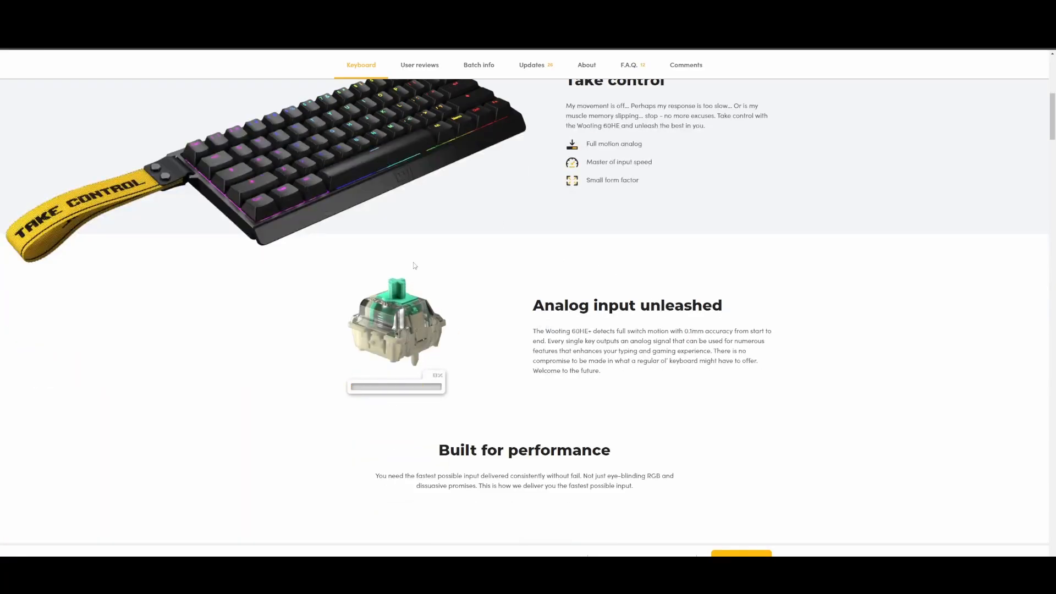
scroll("down", 3)
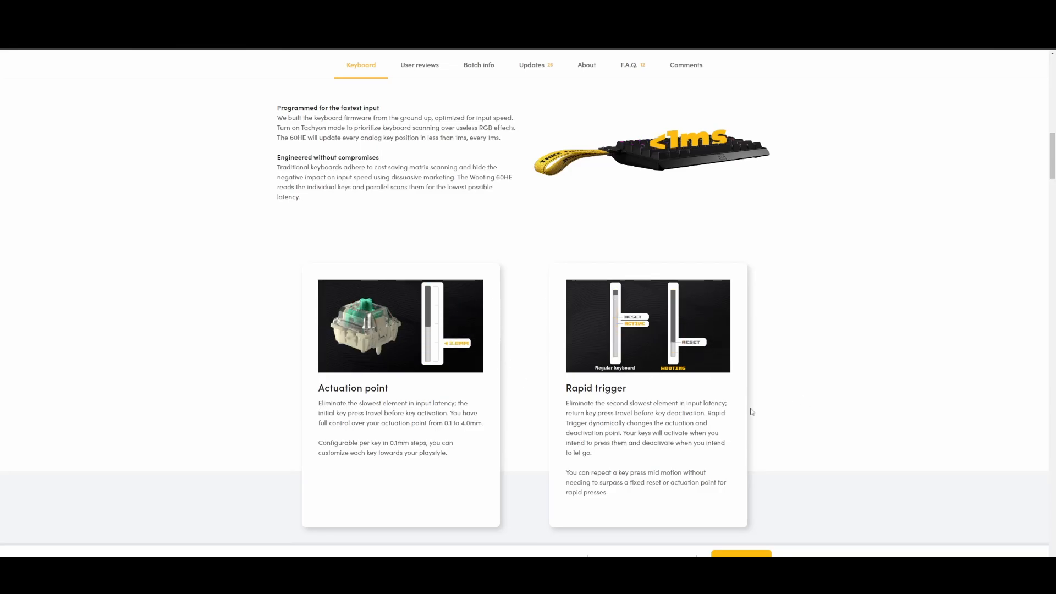
scroll("down", 3)
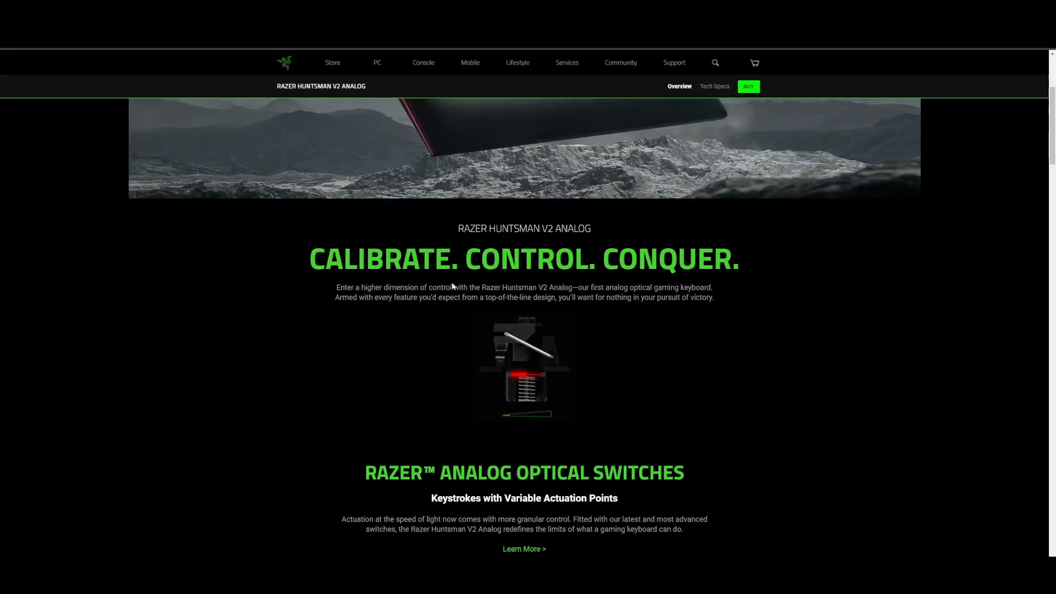
- Scroll past switches, keycaps and Chroma RGB to the warranty and FAQ sections
scroll("down", 3)
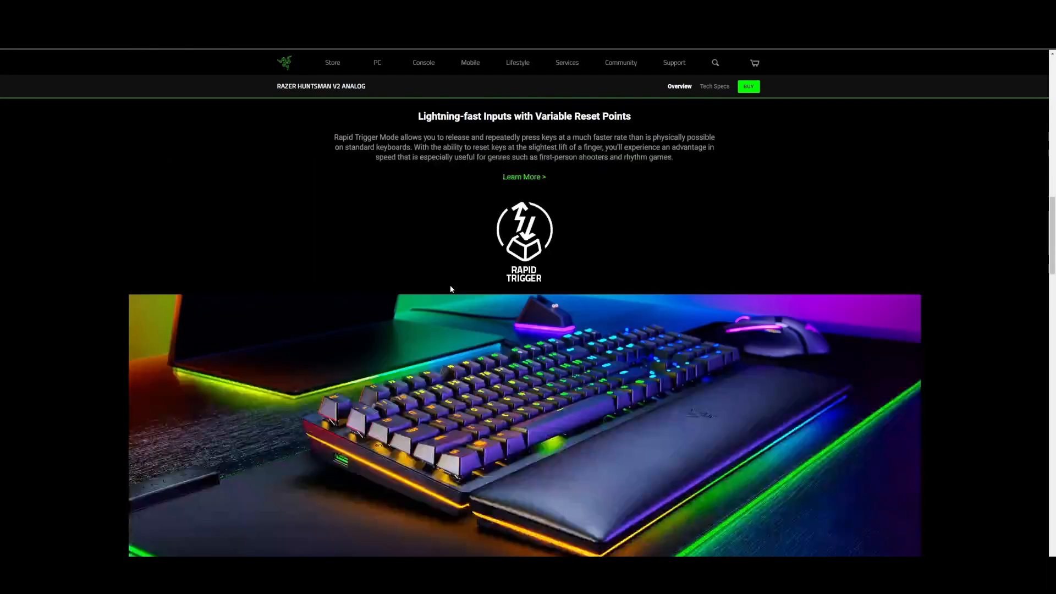
scroll("down", 3)
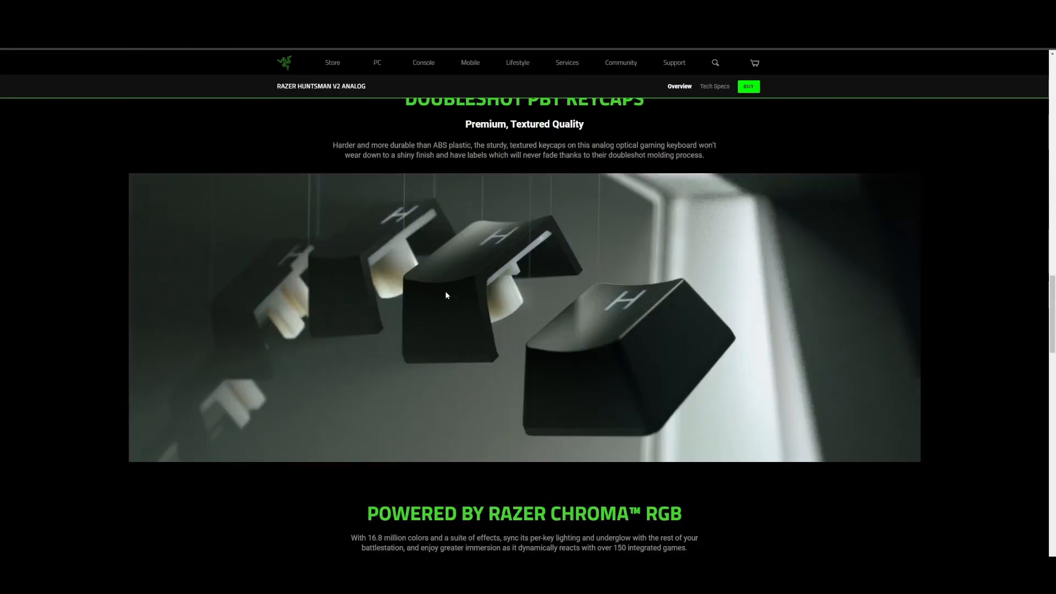
scroll("down", 3)
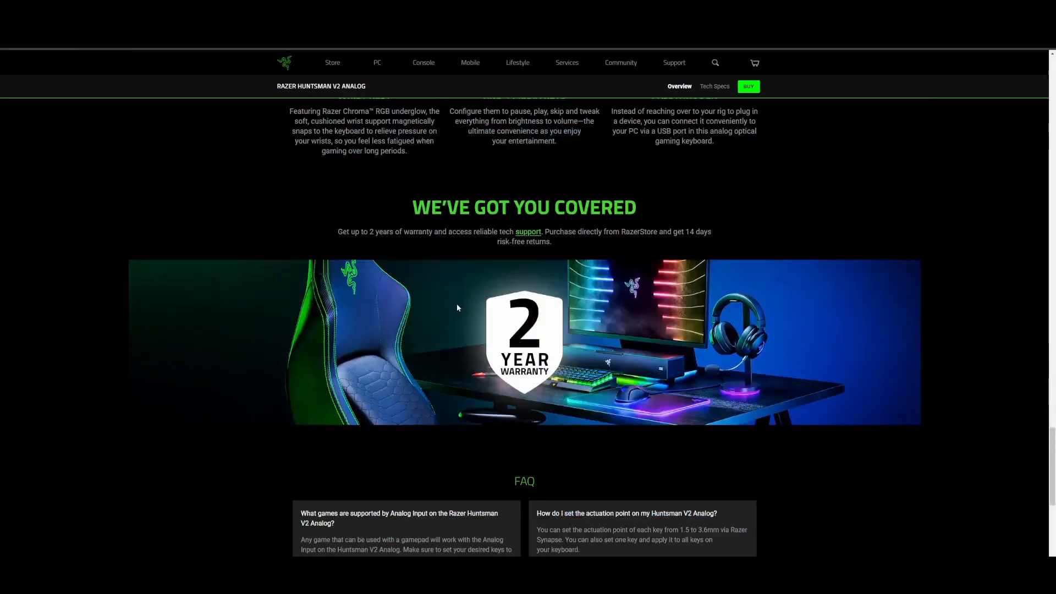
scroll("up", 3)
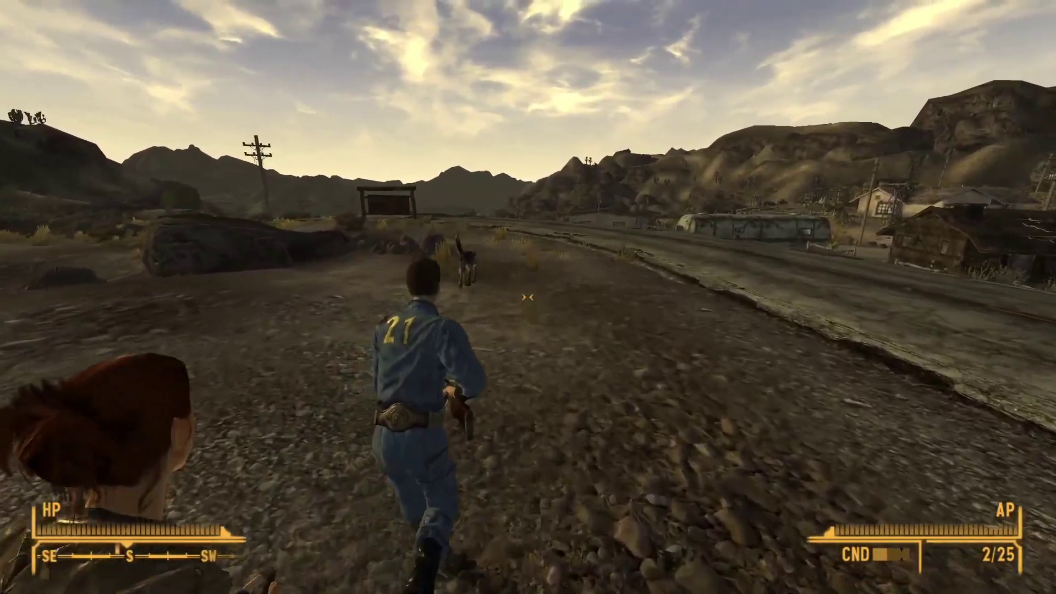
mouse_move(528, 297)
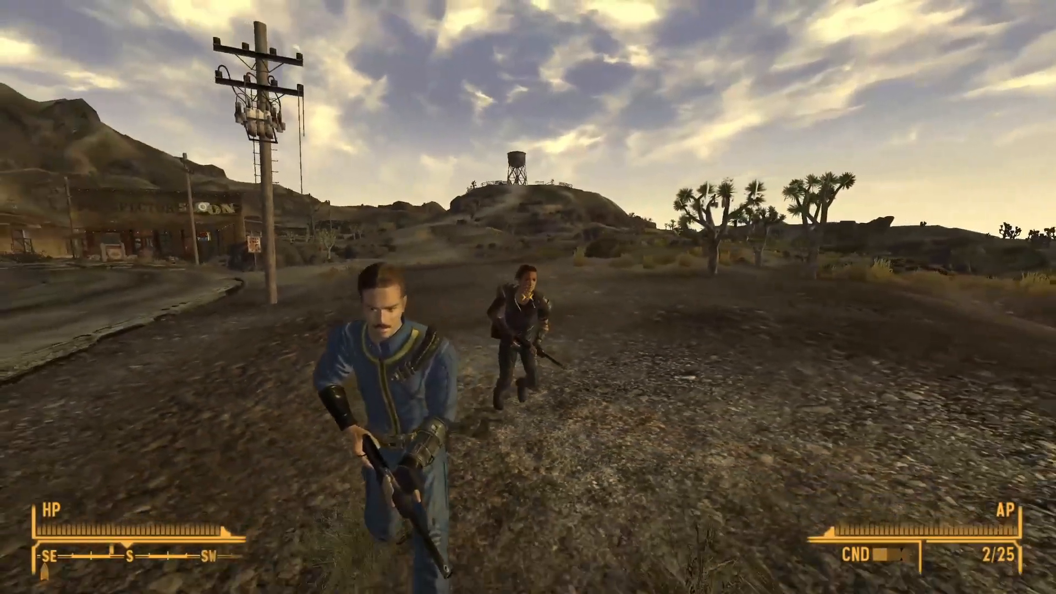
mouse_move(528, 297)
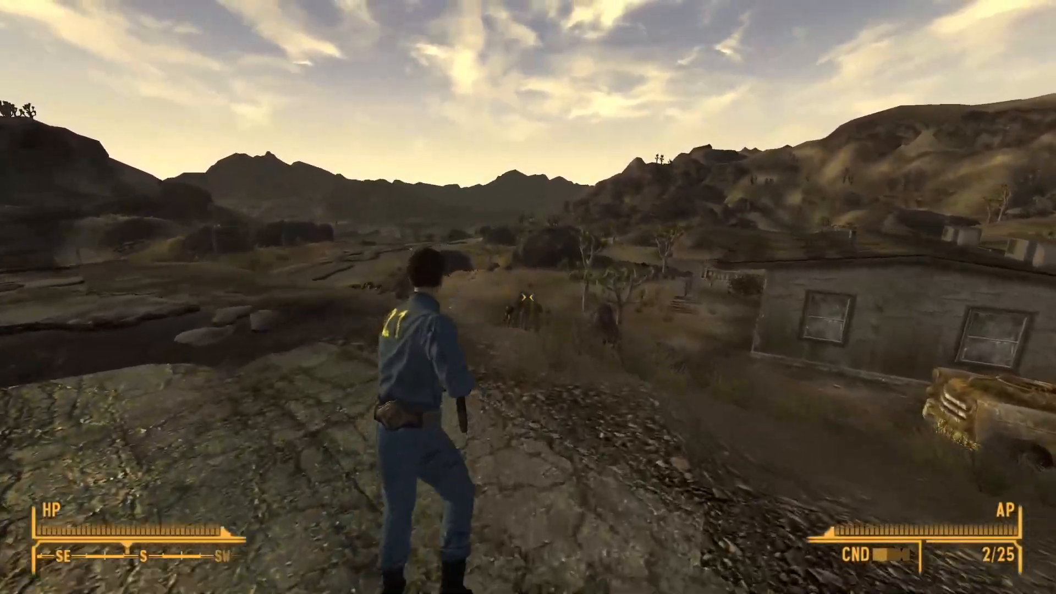
- Run over the desert hillside past Sunny toward the ruined houses
key("w")
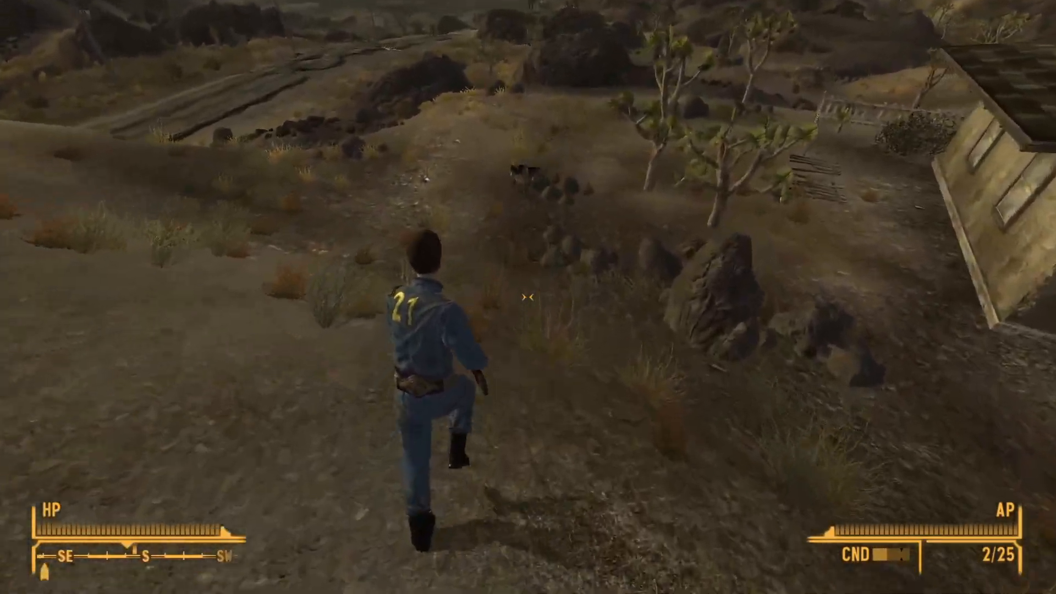